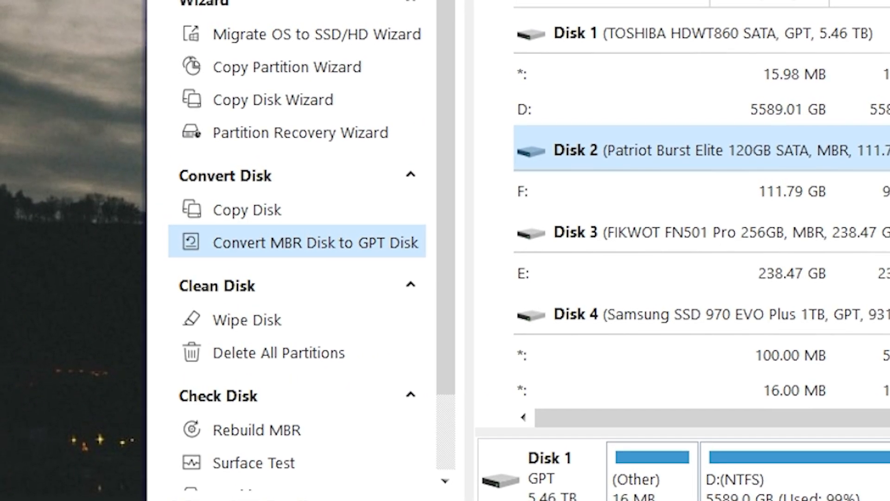
Step: Confirm English as the setup language and continue past the free versus Pro comparison page
{"action": "scroll", "scroll_direction": "down", "scroll_amount": 3}
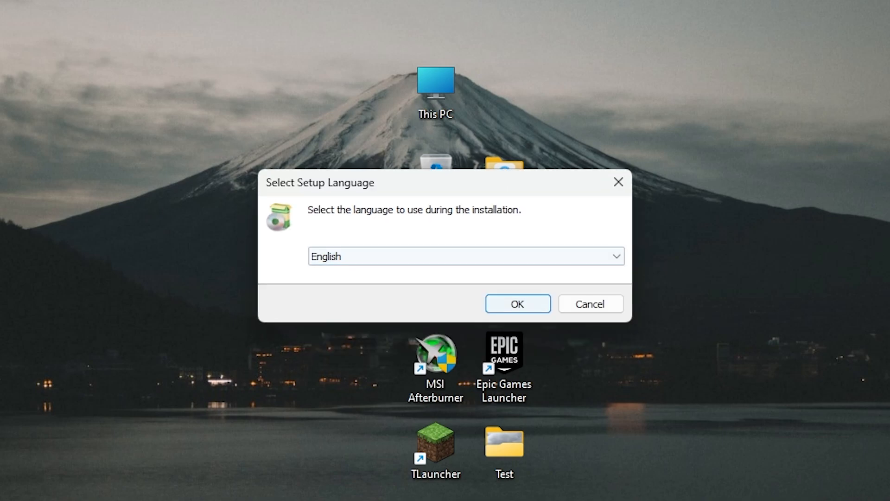
{"action": "left_click", "coordinate": [516, 304]}
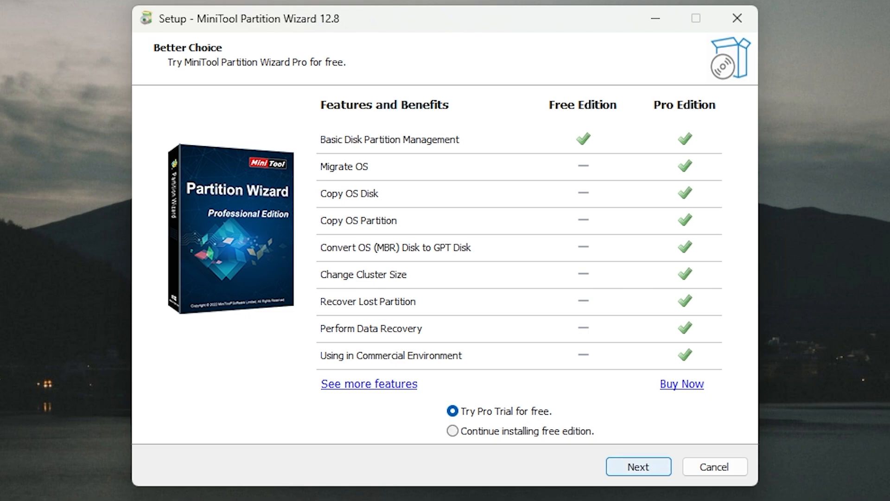
{"action": "left_click", "coordinate": [638, 466]}
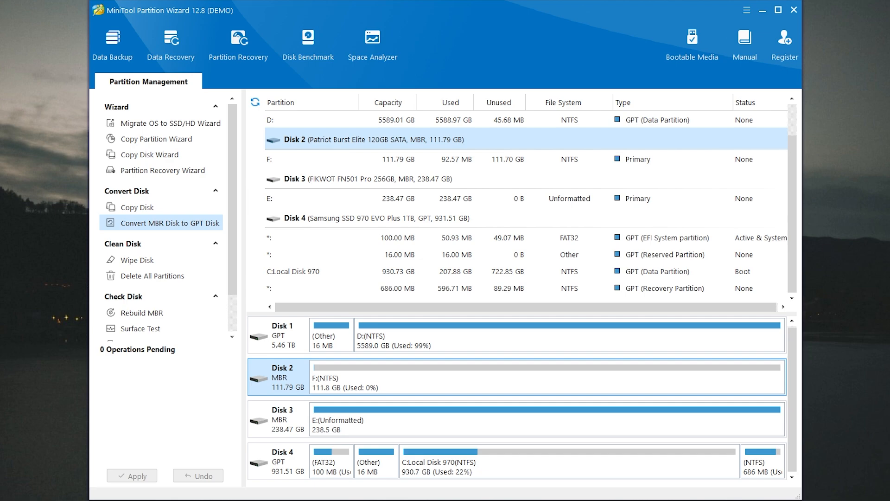
Step: Queue converting the Patriot Disk 2 from MBR to GPT and apply it
{"action": "left_click", "coordinate": [169, 222]}
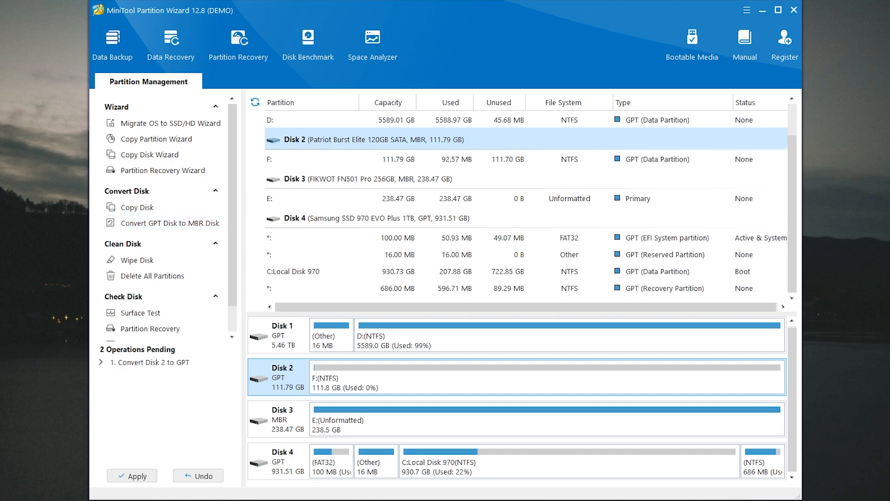
{"action": "left_click", "coordinate": [132, 475]}
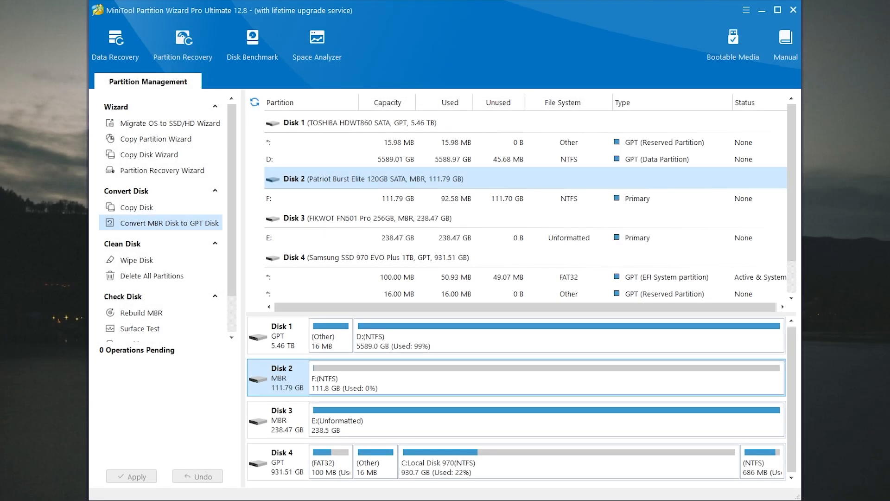
Step: Convert Disk 2 to GPT, apply the change, and dismiss the success message
{"action": "left_click", "coordinate": [184, 224]}
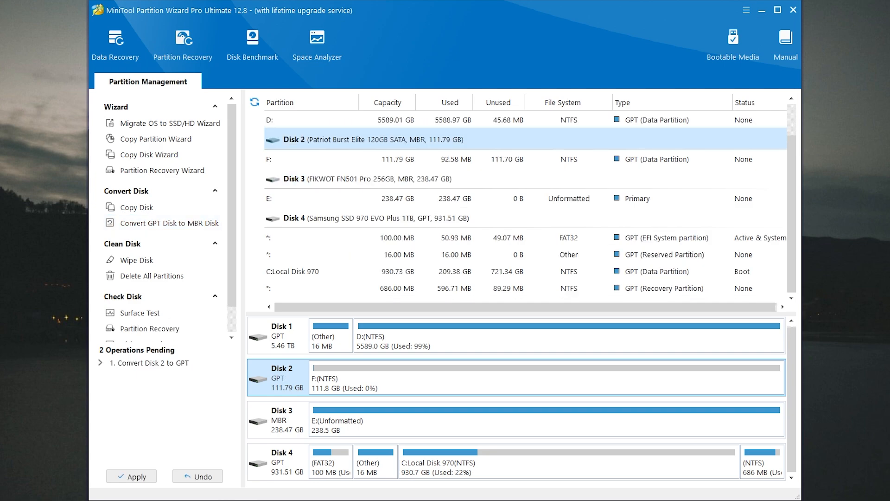
{"action": "left_click", "coordinate": [132, 475]}
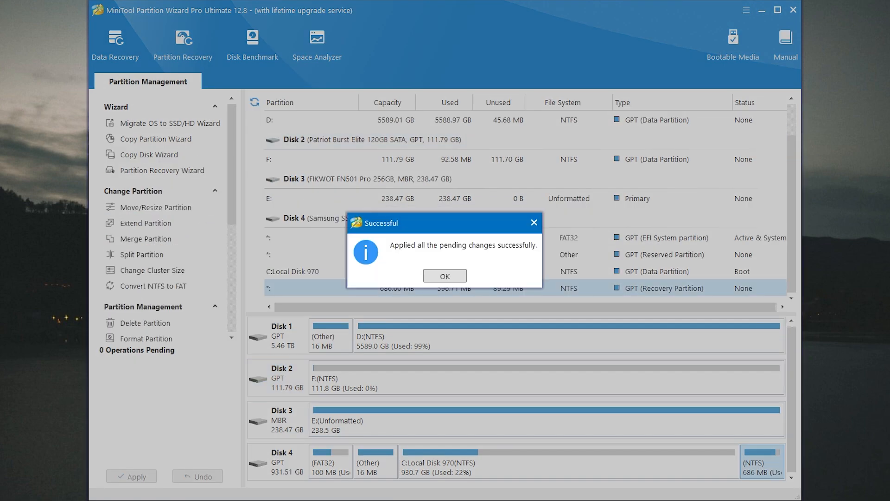
{"action": "left_click", "coordinate": [445, 278]}
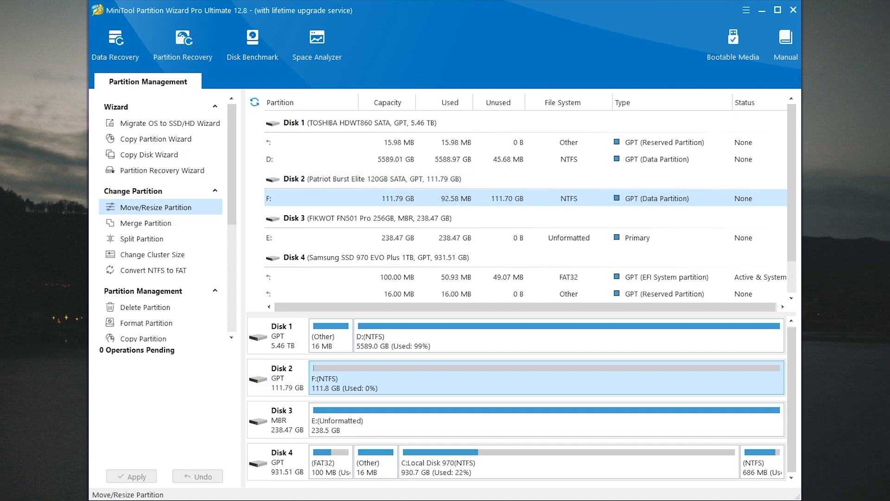
Step: Shrink F: on Disk 2 to about 50.67 GB, leaving 61.12 GB unallocated, and apply
{"action": "left_click", "coordinate": [156, 207]}
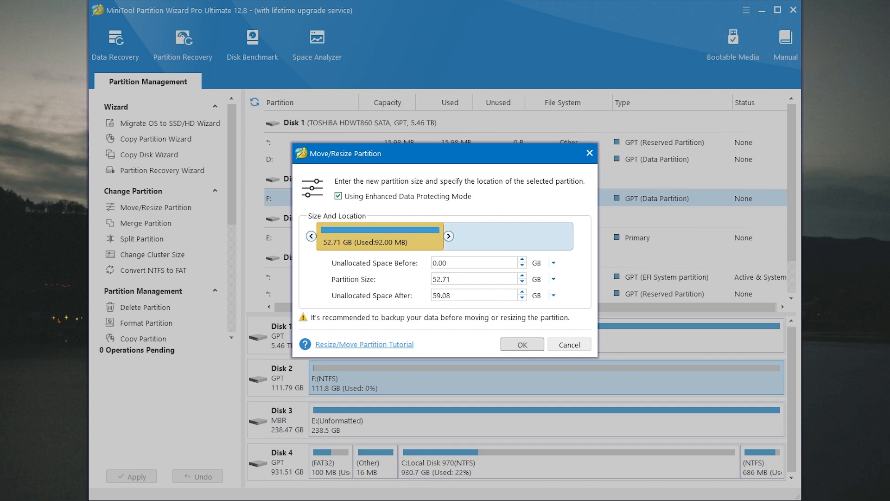
{"action": "left_click_drag", "start_coordinate": [449, 235], "coordinate": [436, 235]}
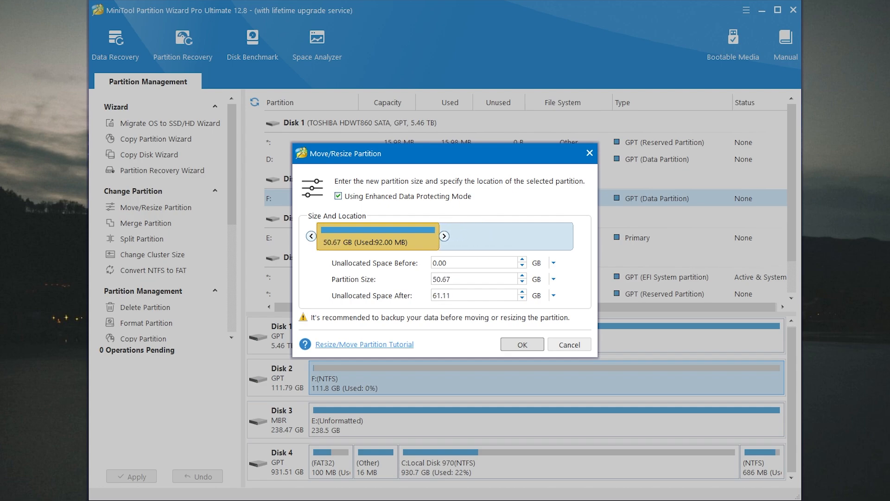
{"action": "left_click", "coordinate": [474, 295]}
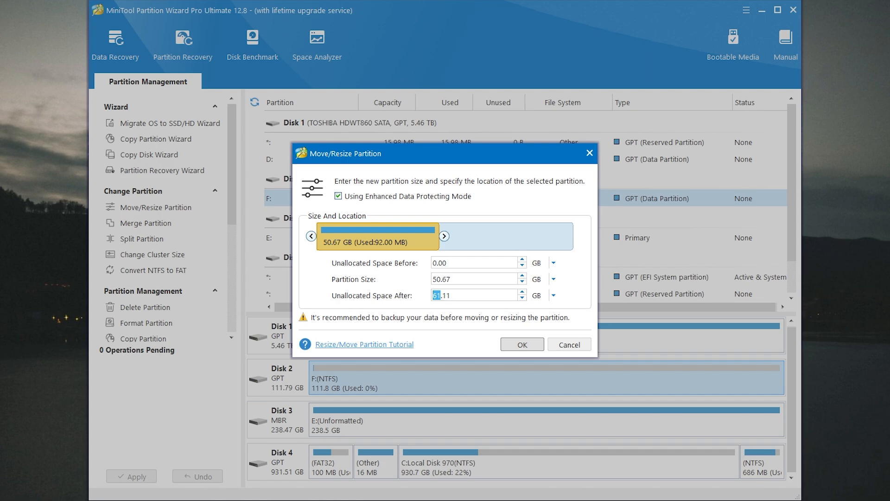
{"action": "left_click", "coordinate": [520, 344]}
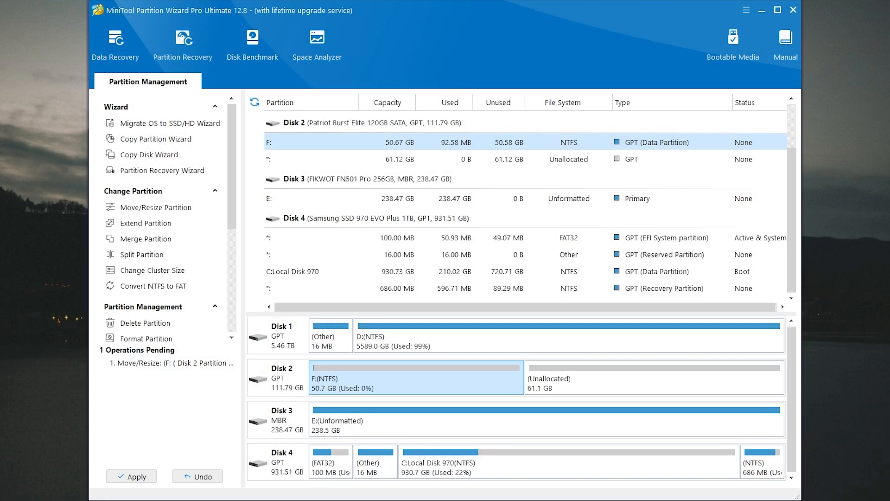
{"action": "left_click", "coordinate": [131, 476]}
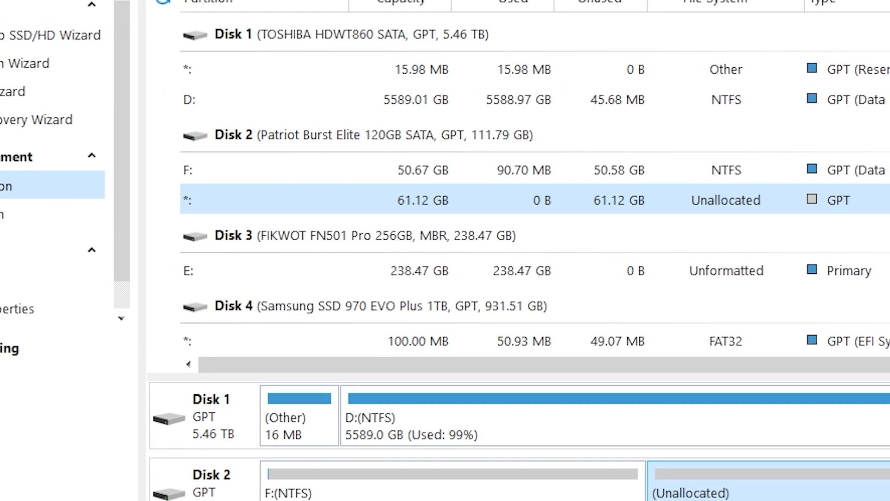
Step: Create a 61.12 GB NTFS partition labelled 'Local Disk' with drive letter H: on Disk 2
{"action": "left_click", "coordinate": [239, 245]}
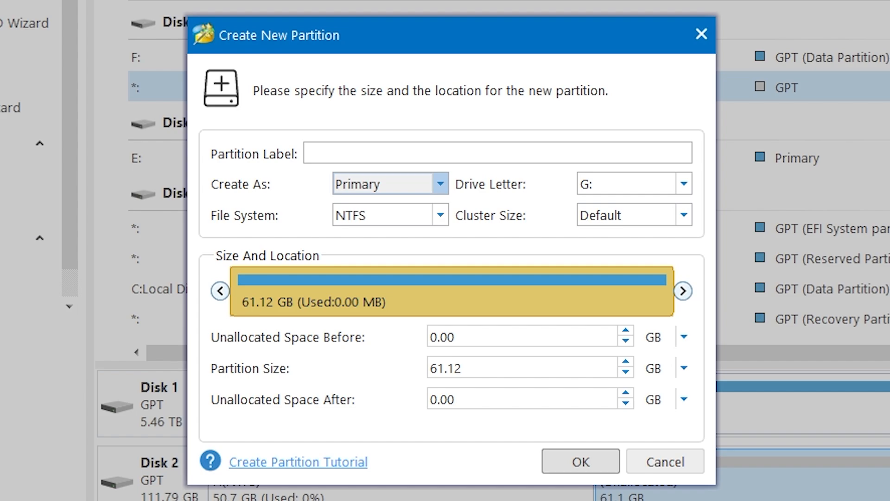
{"action": "type", "text": "Local"}
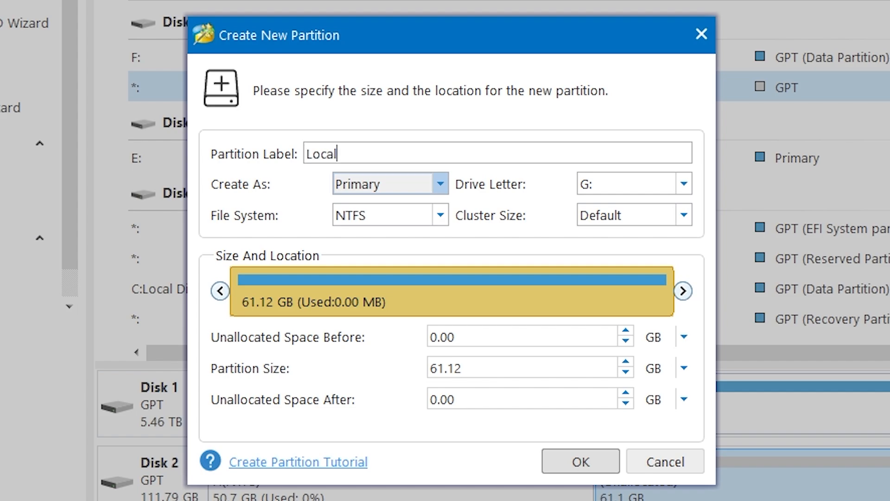
{"action": "left_click", "coordinate": [684, 183]}
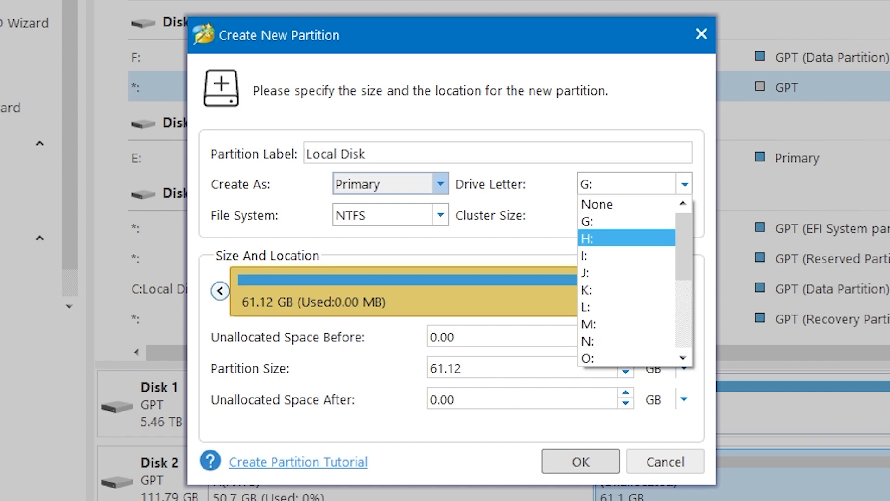
{"action": "left_click", "coordinate": [594, 237]}
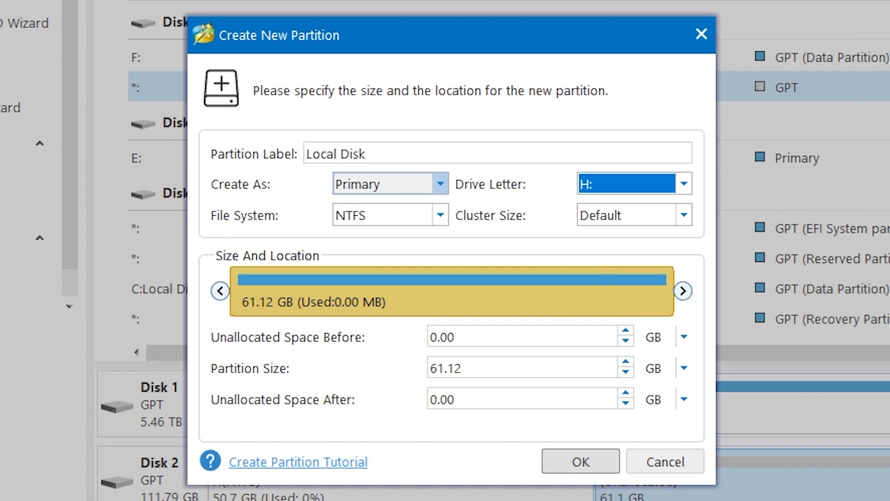
{"action": "left_click", "coordinate": [528, 367]}
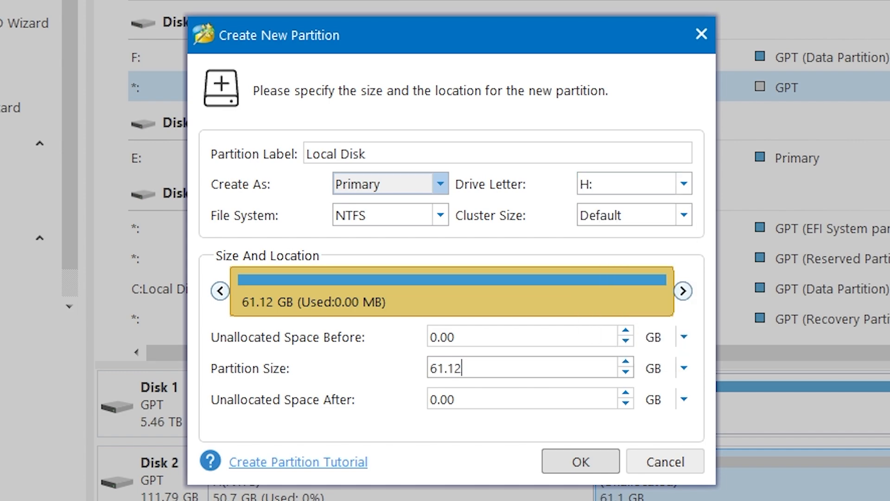
{"action": "left_click", "coordinate": [580, 460]}
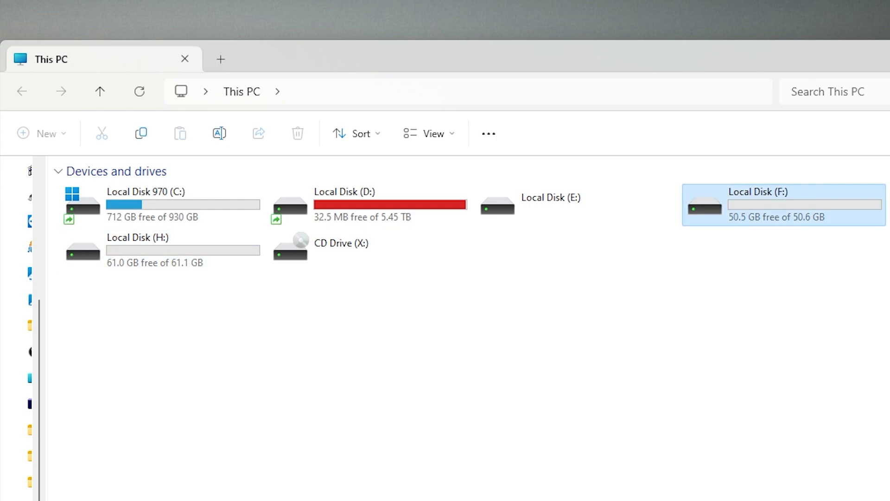
{"action": "left_click", "coordinate": [161, 250]}
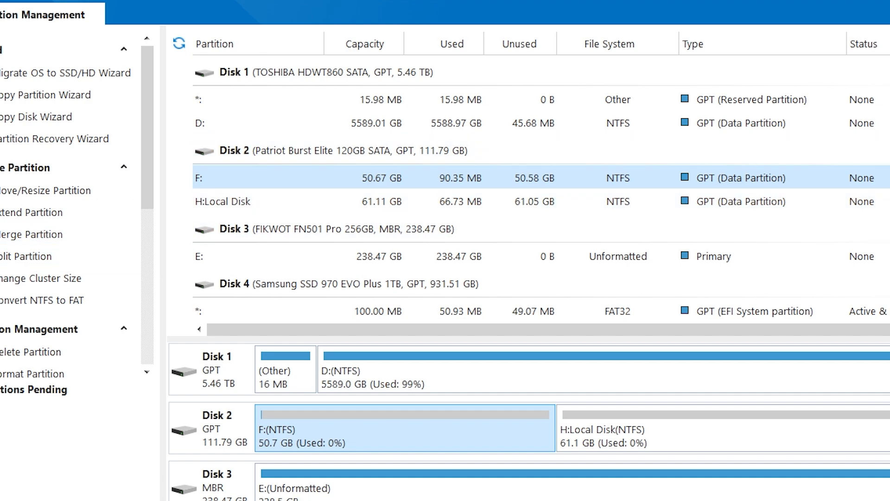
Step: Merge the H: Local Disk into F: on Disk 2, keeping F: as the target
{"action": "left_click", "coordinate": [30, 235]}
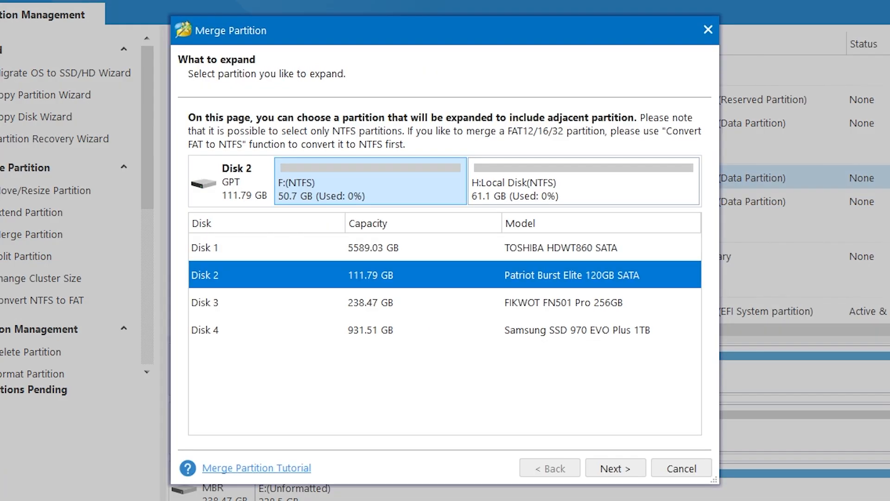
{"action": "left_click", "coordinate": [614, 468]}
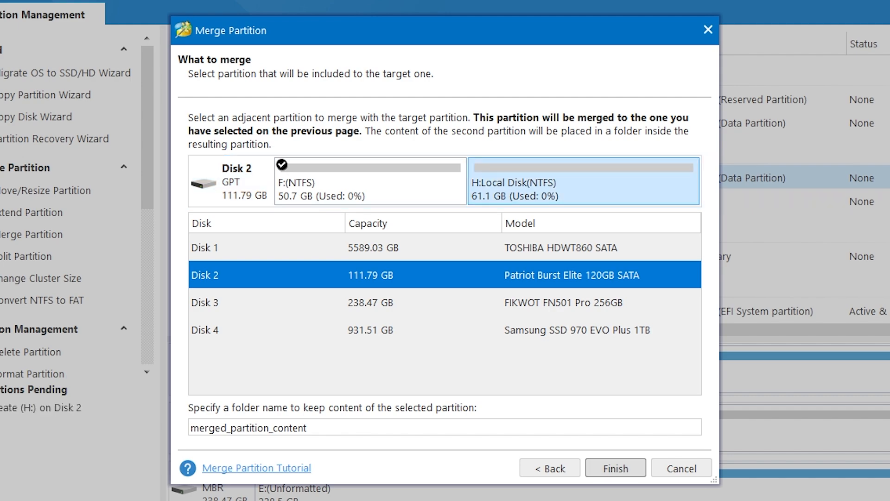
{"action": "left_click", "coordinate": [615, 468]}
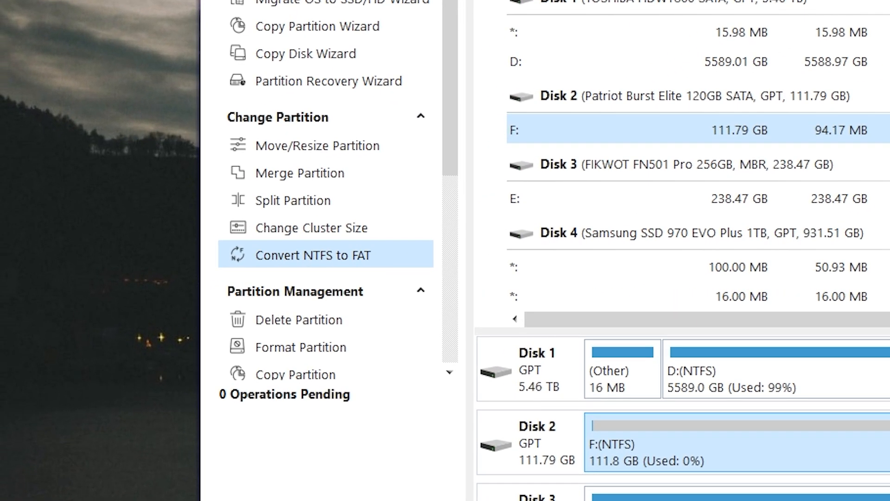
Step: Convert the merged 111.79 GB F: partition from NTFS to FAT32
{"action": "left_click", "coordinate": [314, 256]}
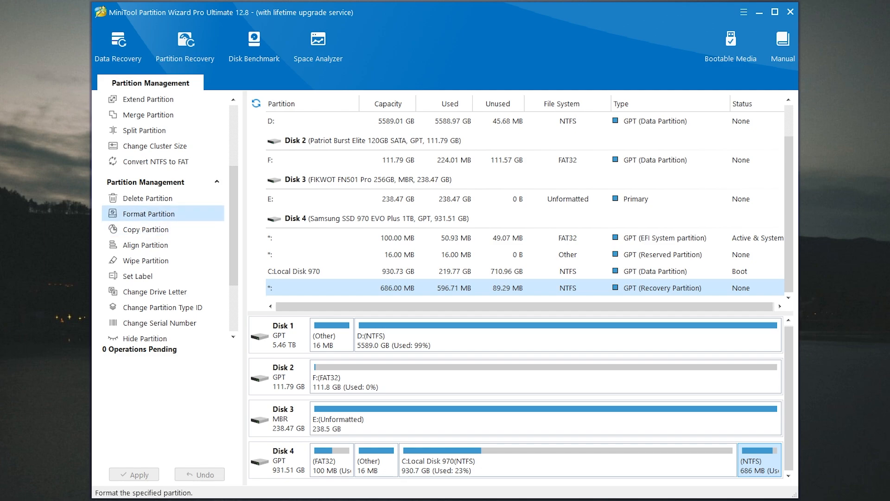
Step: Scroll down through the disk list to review the drives
{"action": "scroll", "scroll_direction": "down", "scroll_amount": 3}
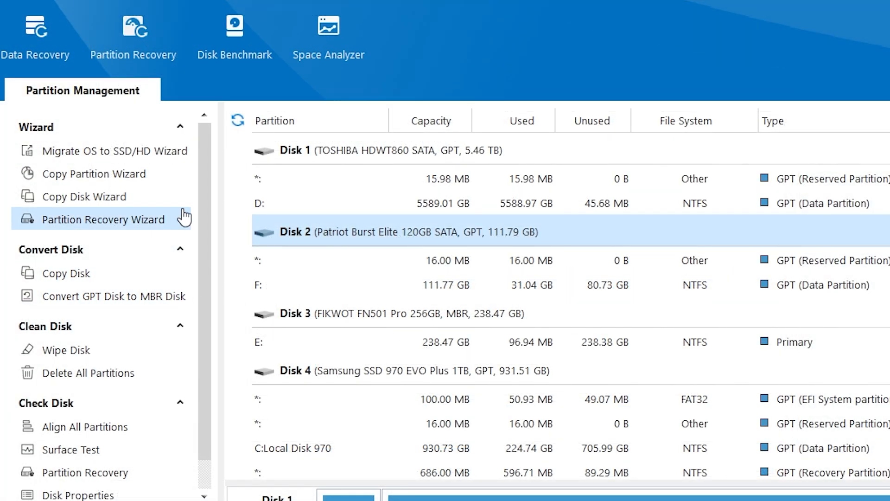
{"action": "mouse_move", "coordinate": [114, 150]}
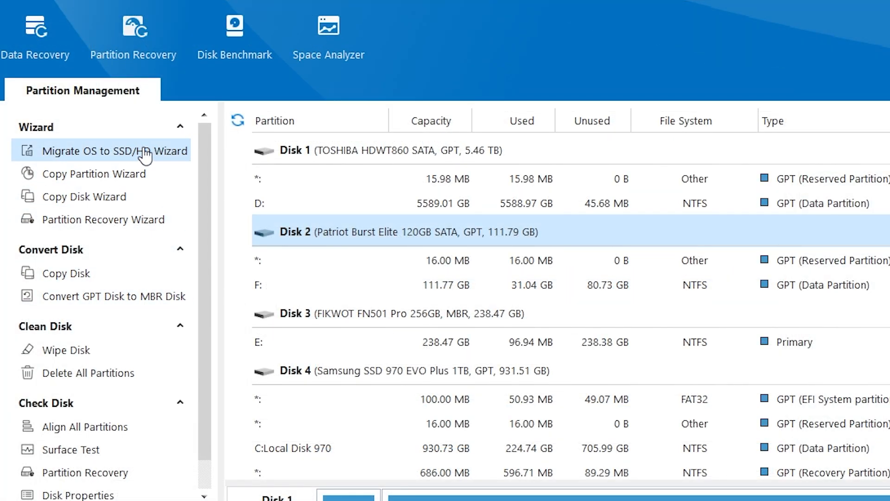
{"action": "mouse_move", "coordinate": [127, 162]}
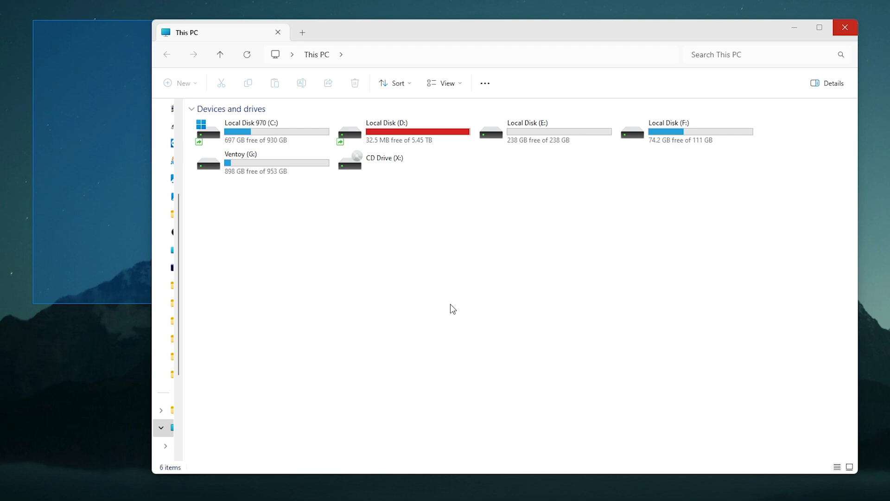
Step: Select Local Disk (E:) in This PC and open it to view its contents
{"action": "left_click", "coordinate": [527, 123]}
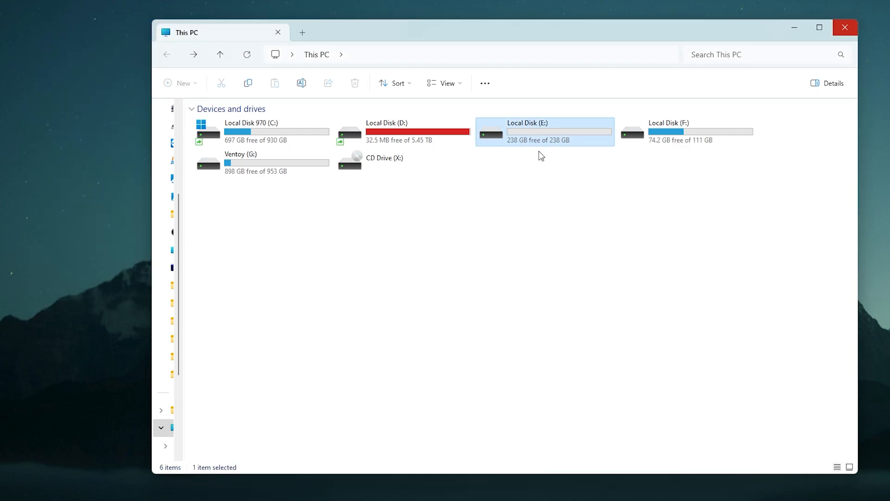
{"action": "double_click", "coordinate": [251, 123]}
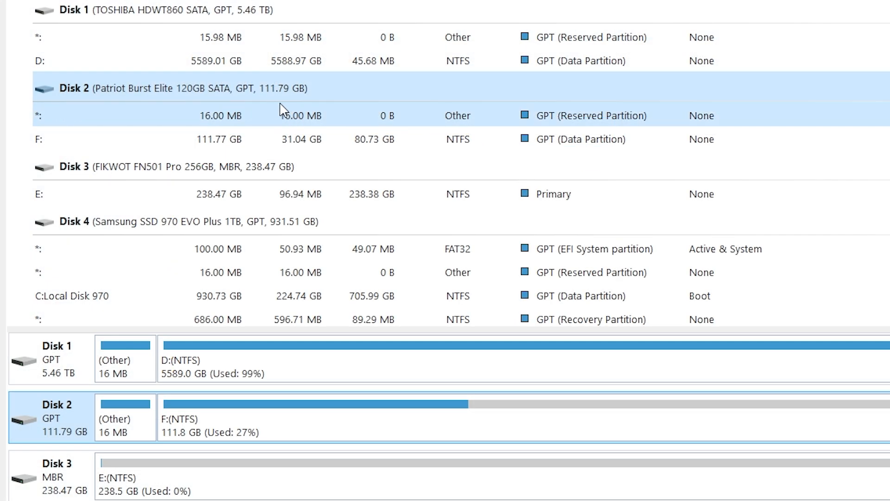
{"action": "mouse_move", "coordinate": [250, 111]}
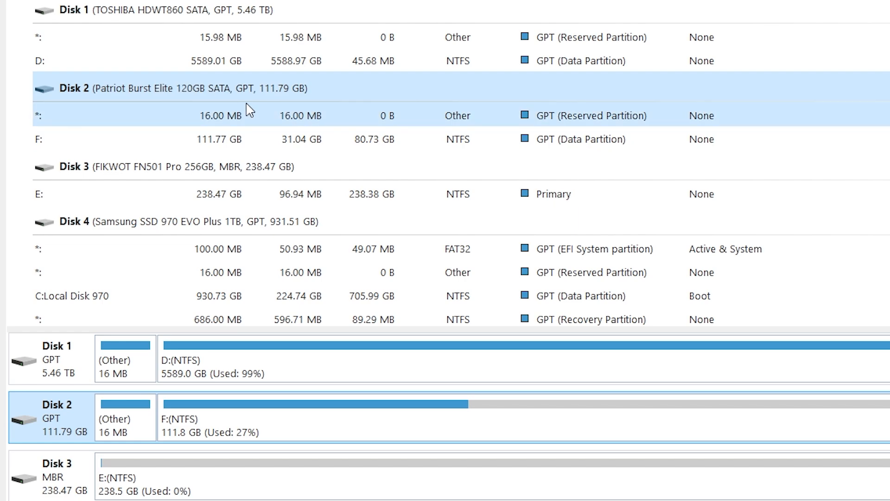
Step: Start the Migrate OS to SSD/HD Wizard and choose option B, copying only the OS
{"action": "left_click", "coordinate": [149, 111]}
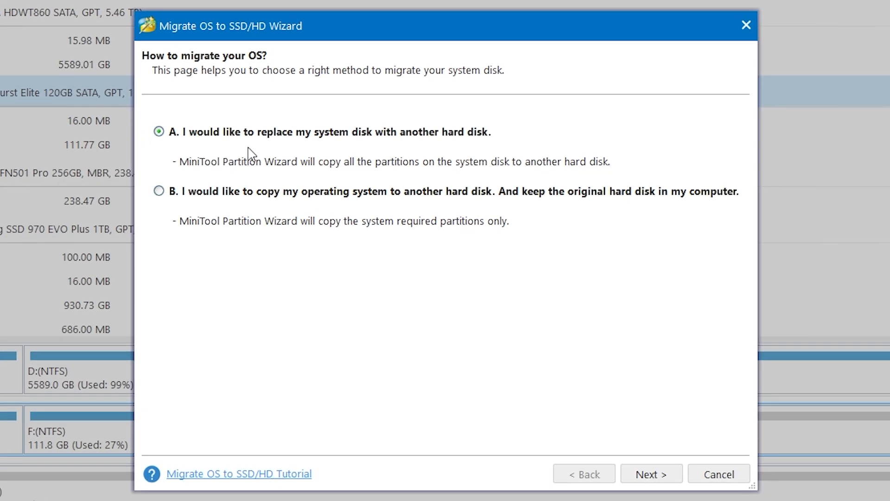
{"action": "left_click", "coordinate": [159, 191]}
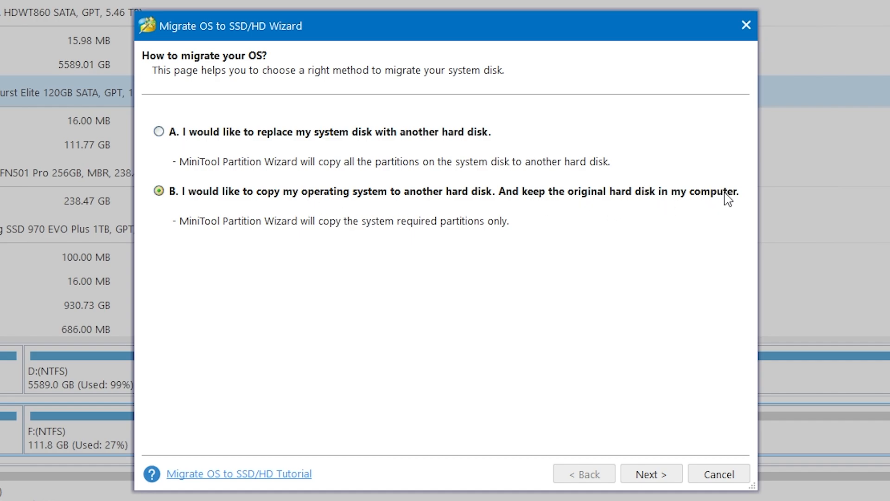
Step: Pick Disk 3, the 256 GB FIKWOT FN501 Pro, as the migration destination
{"action": "left_click", "coordinate": [650, 474]}
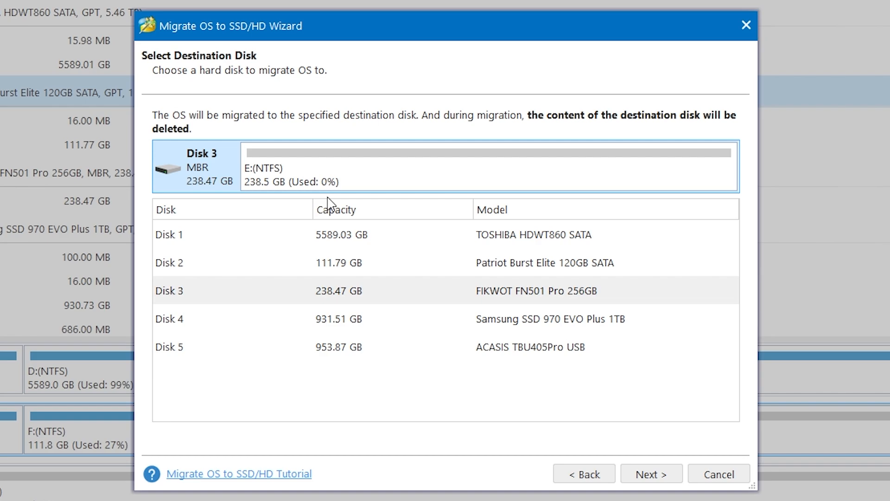
{"action": "mouse_move", "coordinate": [219, 186]}
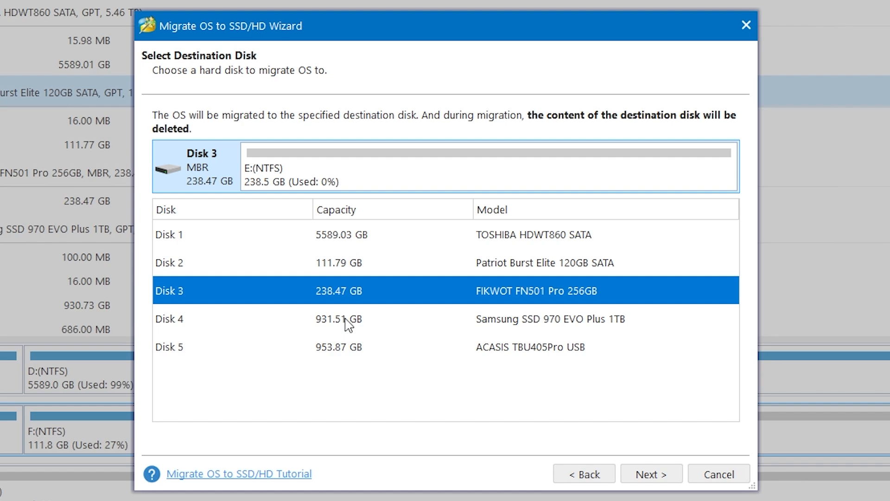
{"action": "mouse_move", "coordinate": [360, 306]}
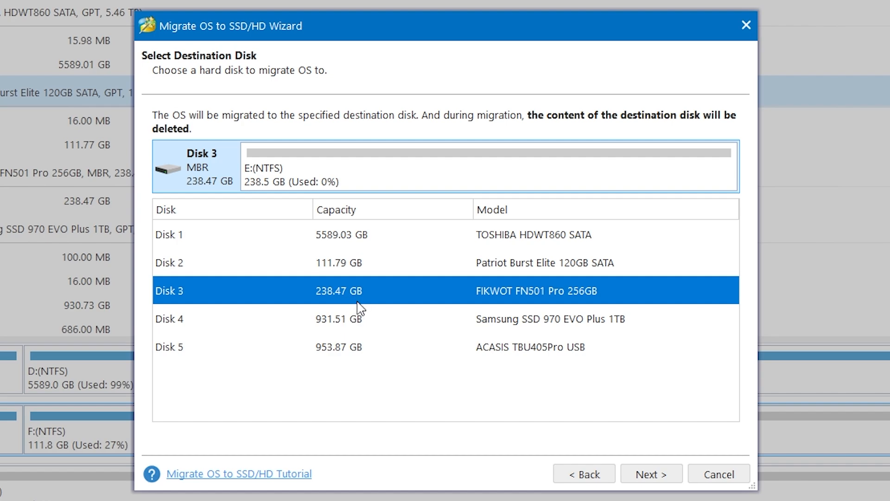
{"action": "left_click", "coordinate": [651, 473]}
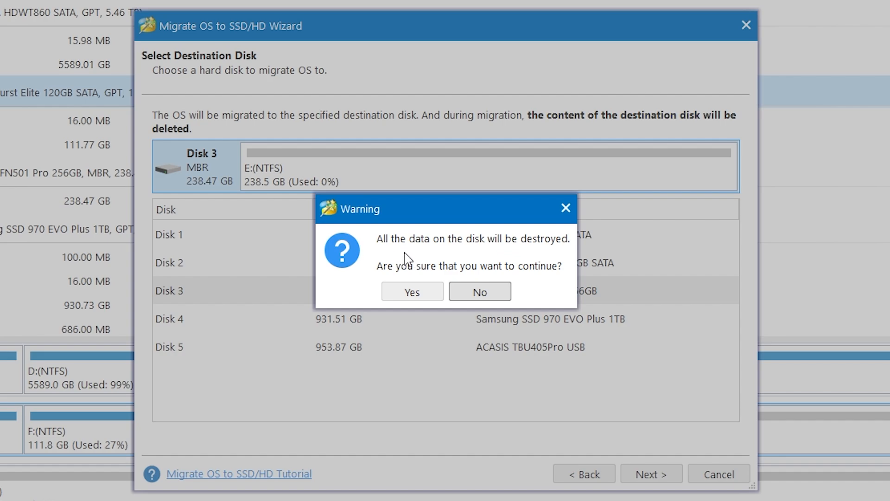
{"action": "mouse_move", "coordinate": [352, 277]}
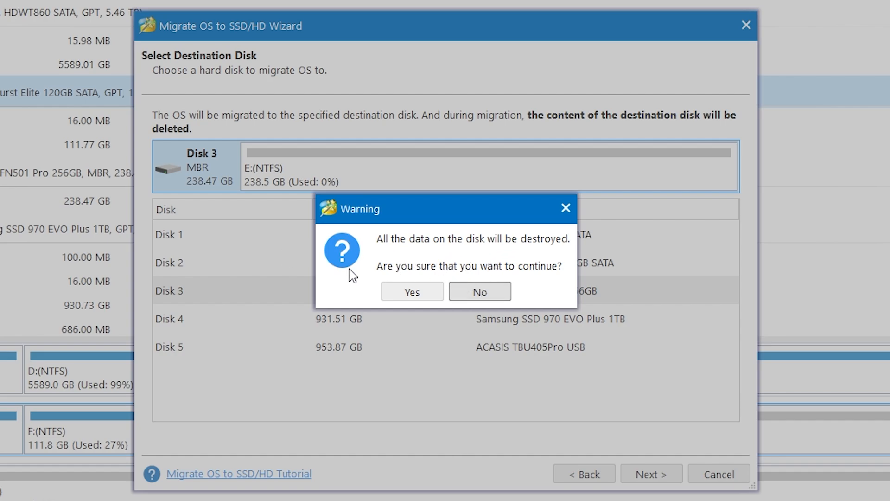
Step: Accept erasing Disk 3, keep the fitted layout, apply, then open Local Disk 970 (C:)
{"action": "left_click", "coordinate": [412, 292]}
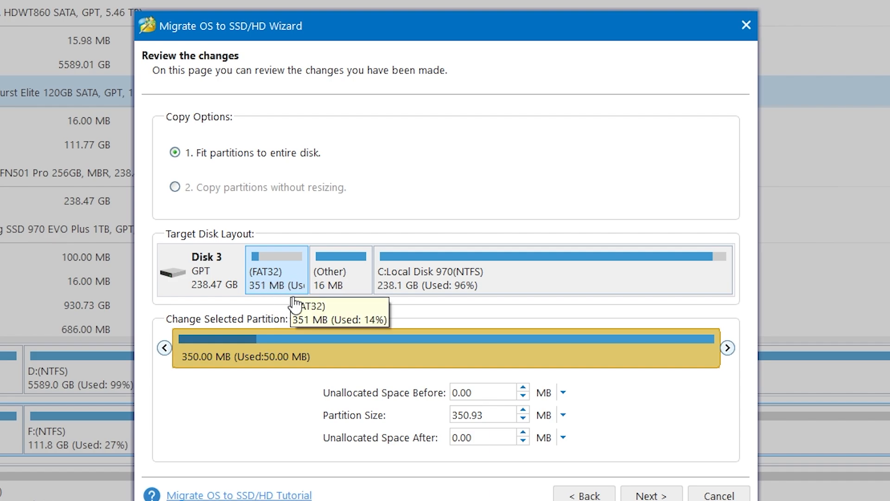
{"action": "mouse_move", "coordinate": [324, 309]}
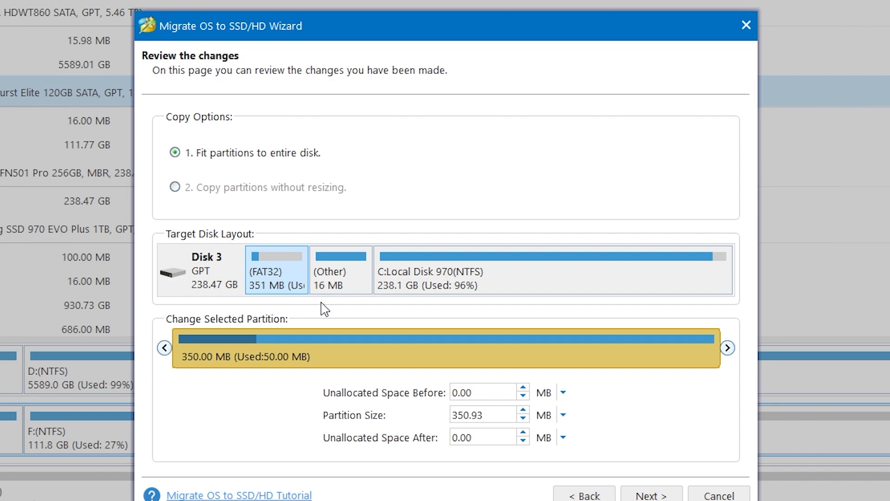
{"action": "left_click", "coordinate": [550, 270]}
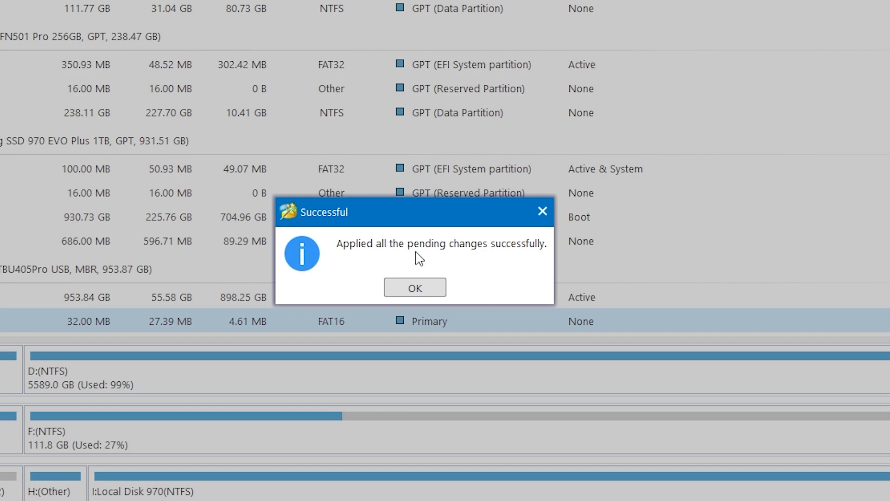
{"action": "left_click", "coordinate": [414, 288]}
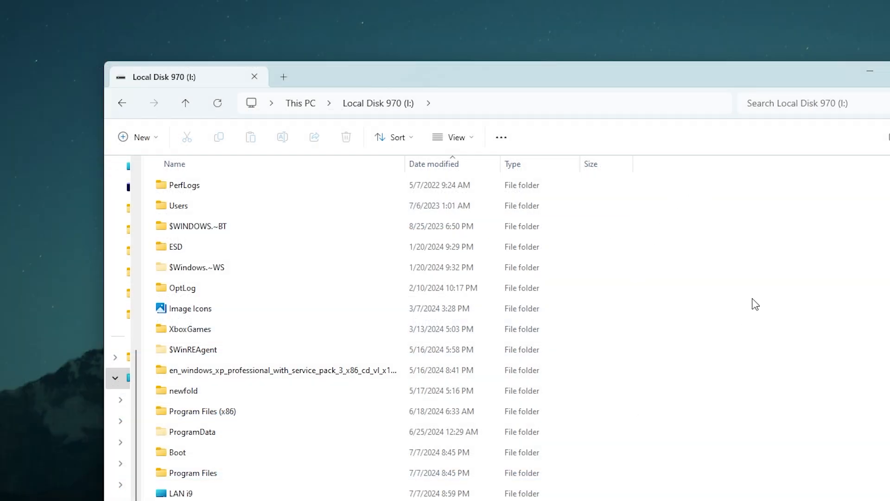
{"action": "left_click", "coordinate": [300, 103]}
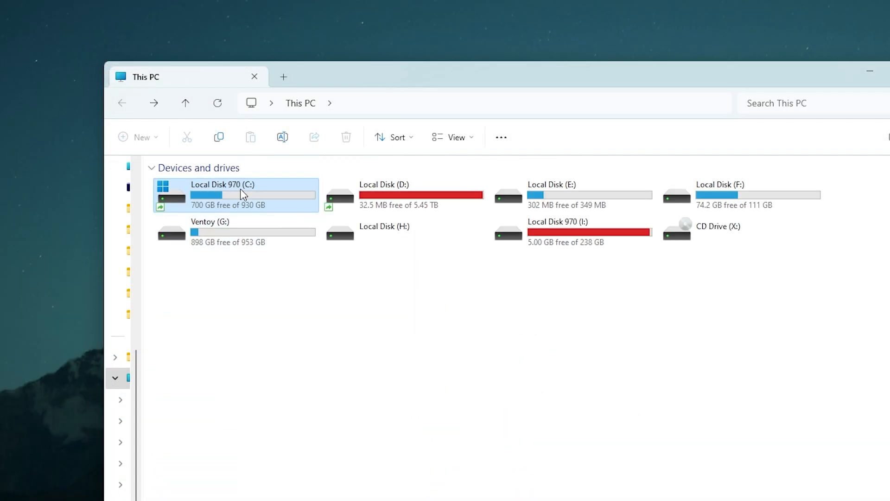
{"action": "double_click", "coordinate": [558, 222]}
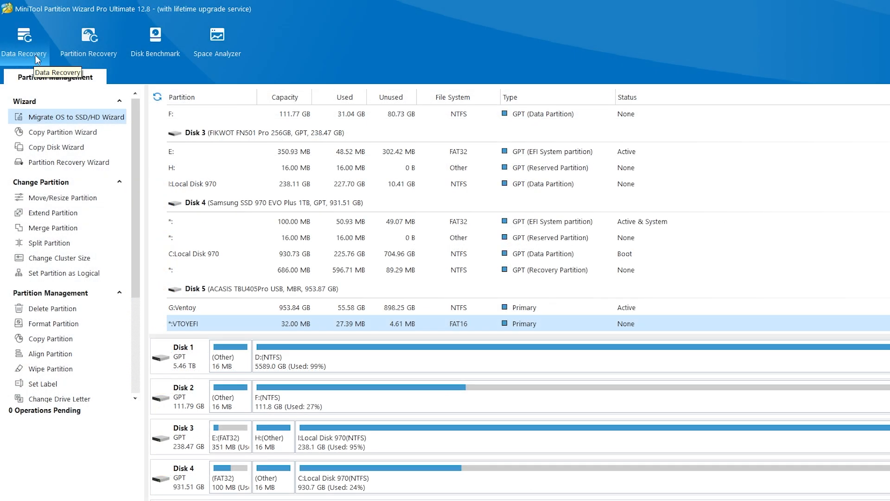
Step: View the Data Recovery drive list, then launch MiniTool Media Builder via Bootable Media
{"action": "left_click", "coordinate": [24, 40]}
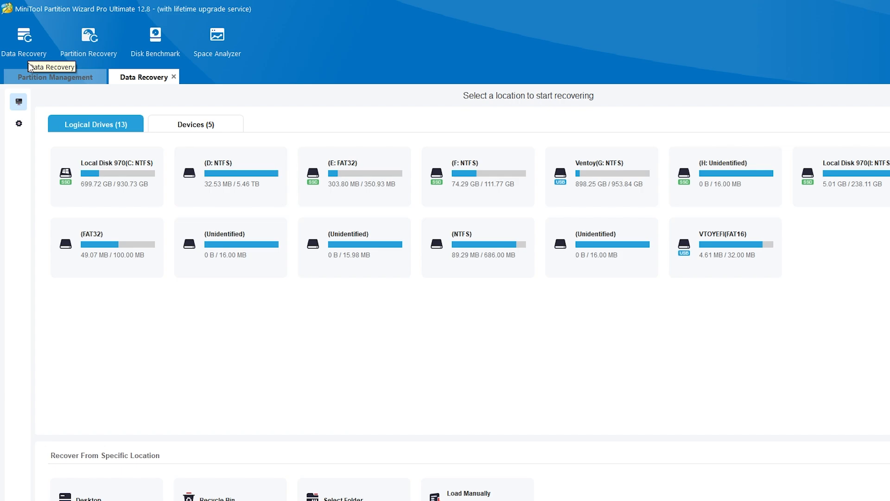
{"action": "mouse_move", "coordinate": [204, 310]}
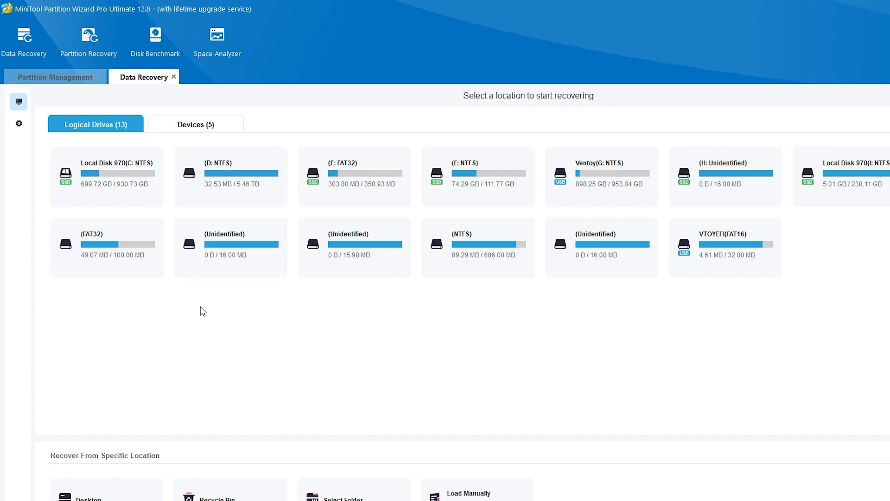
{"action": "left_click", "coordinate": [155, 42]}
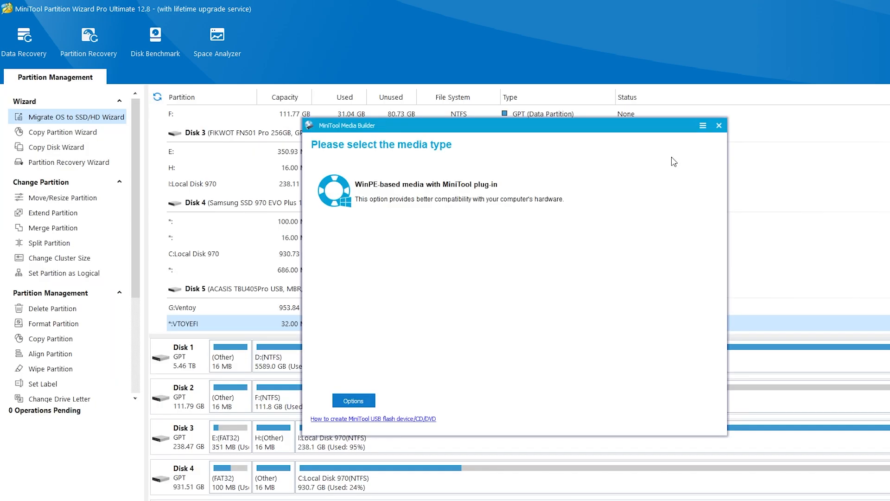
{"action": "mouse_move", "coordinate": [659, 329]}
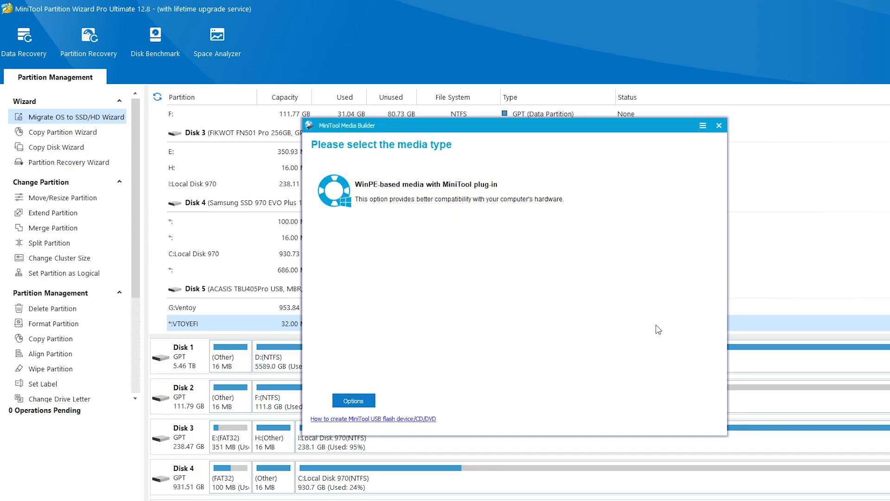
{"action": "mouse_move", "coordinate": [353, 270]}
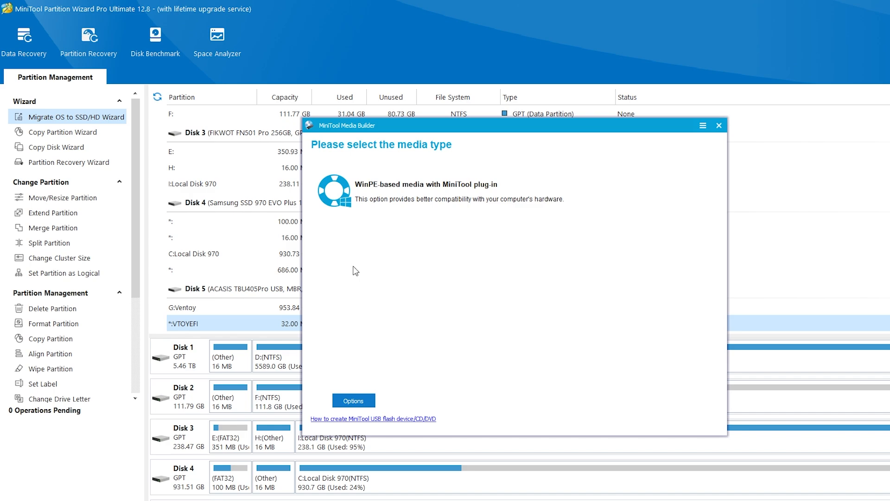
{"action": "mouse_move", "coordinate": [339, 275]}
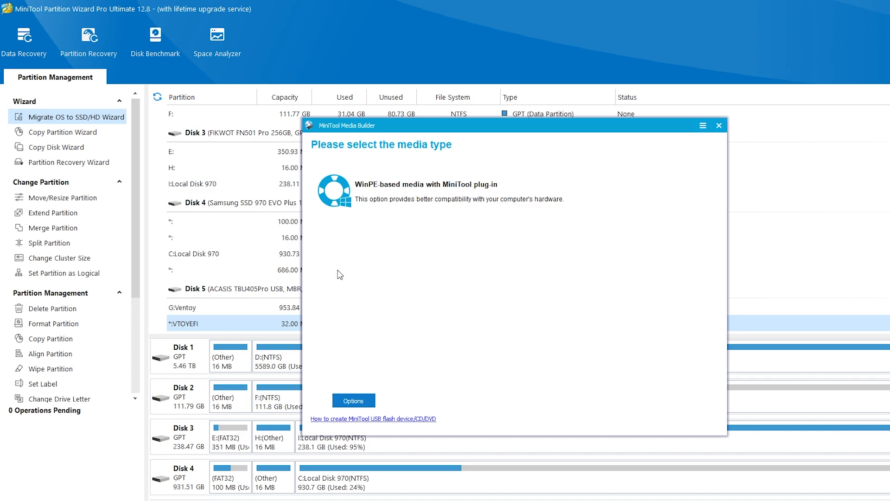
{"action": "mouse_move", "coordinate": [423, 283]}
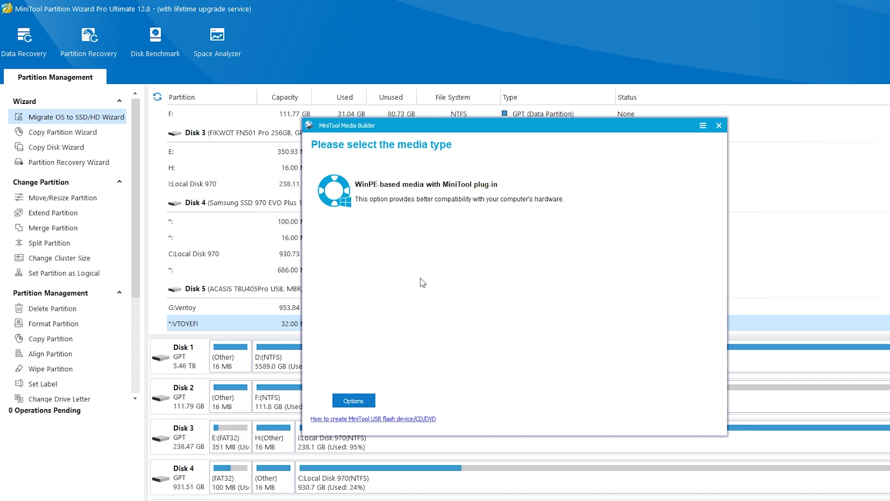